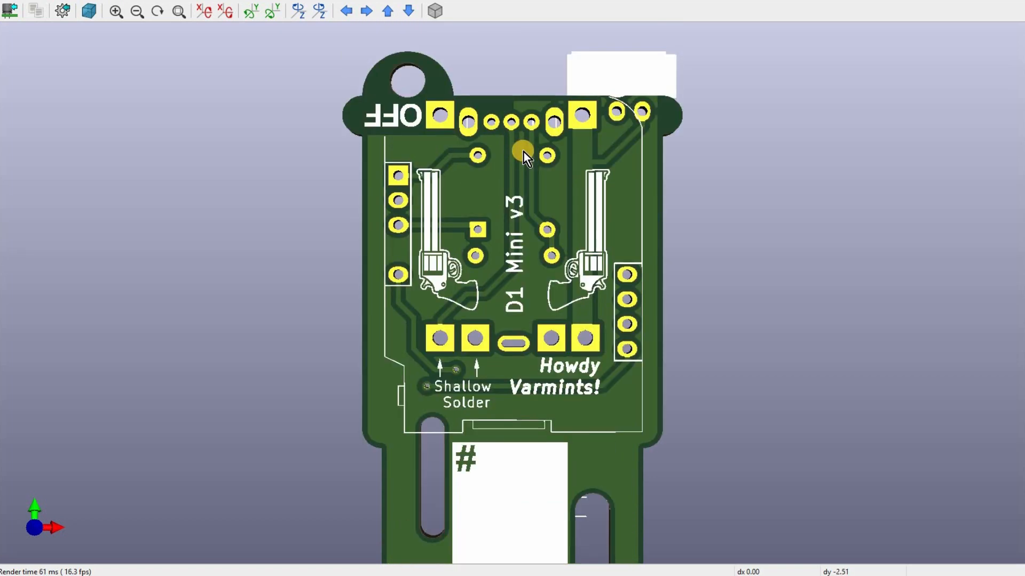
pyautogui.moveTo(623, 166)
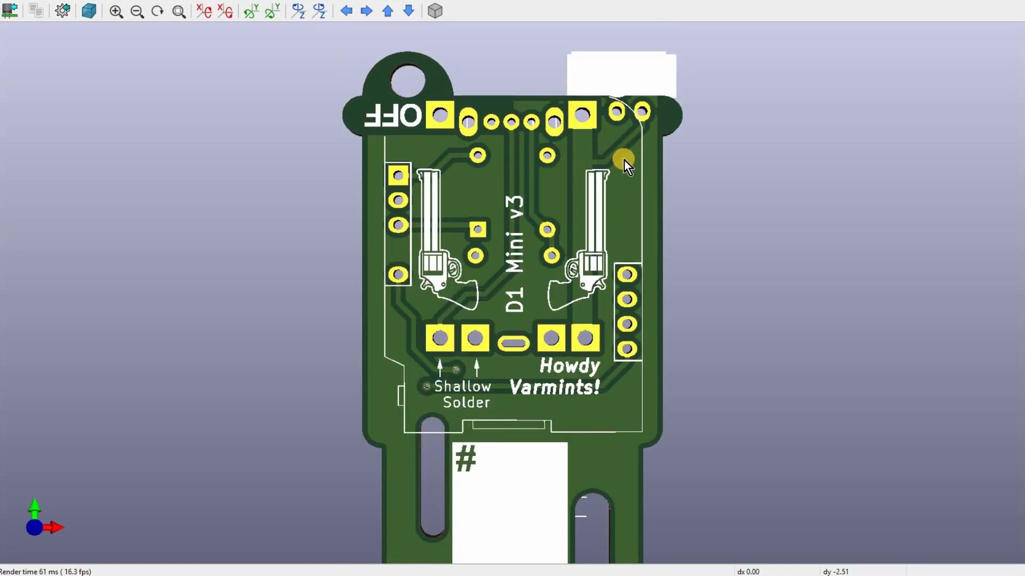
pyautogui.moveTo(292, 289)
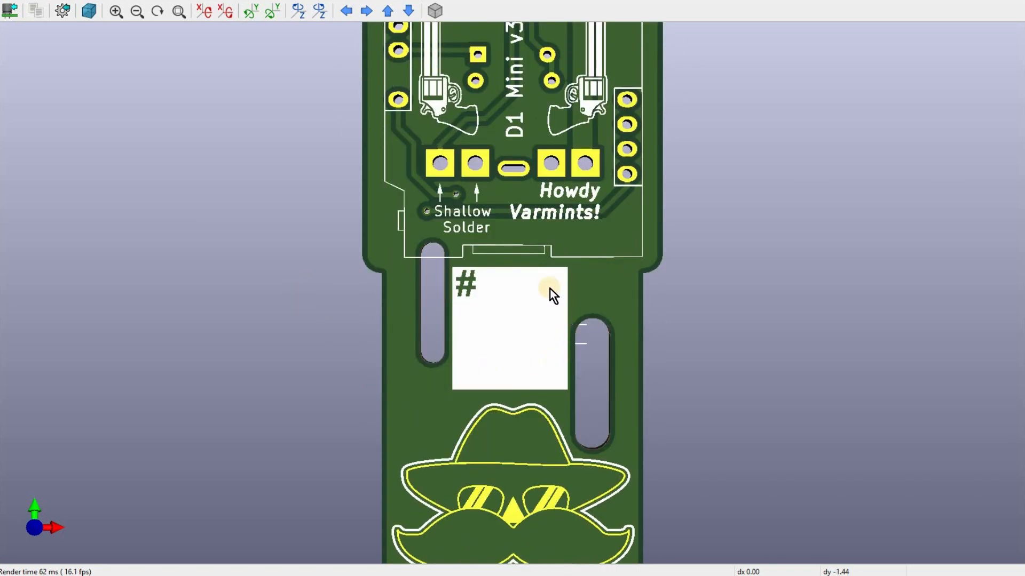
pyautogui.moveTo(536, 351)
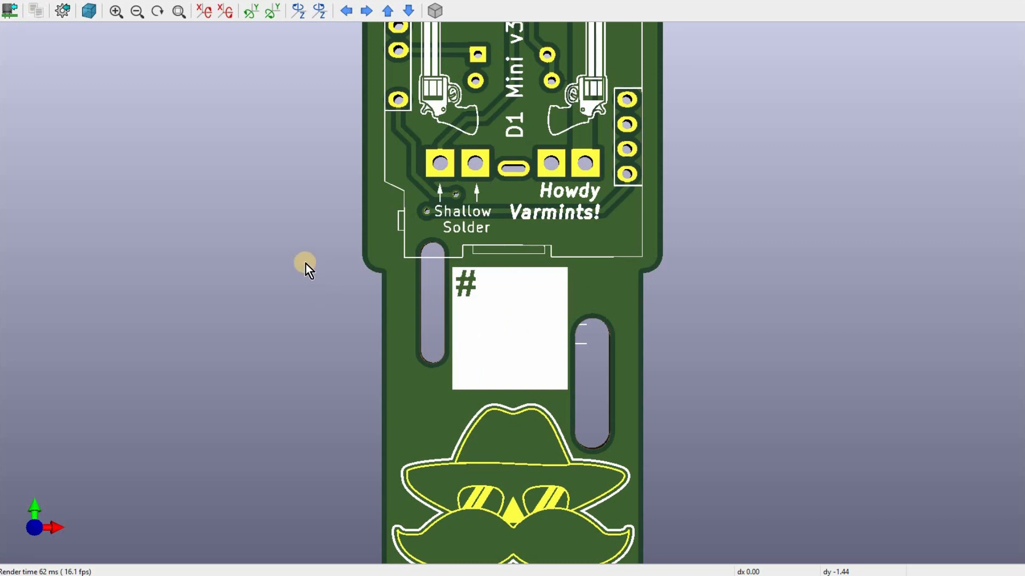
# - Scroll down to the board's bottom end with the heart message, diamond fill and slotted tail
pyautogui.scroll(-3)
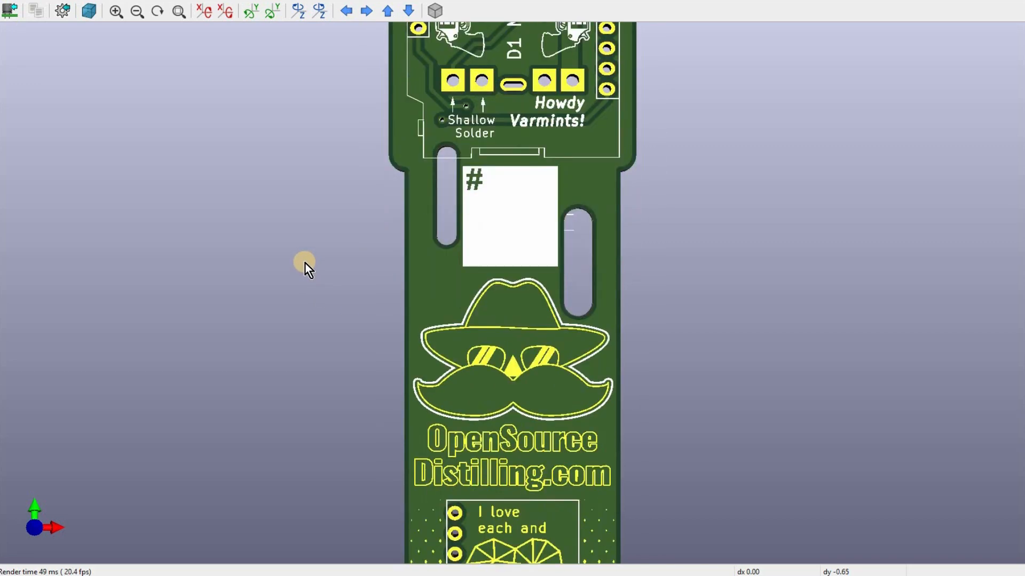
pyautogui.scroll(-3)
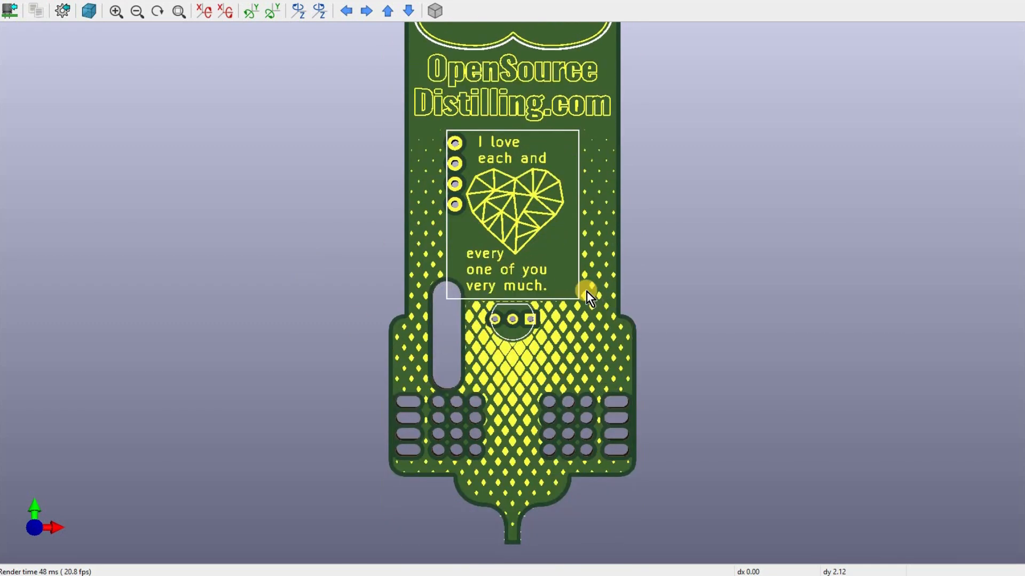
pyautogui.moveTo(513, 320)
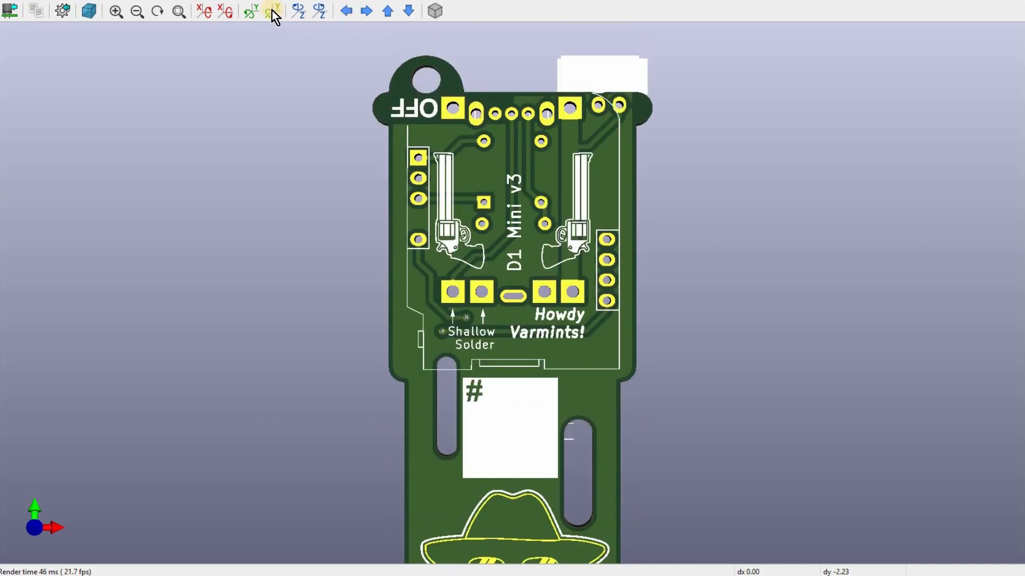
# - Rotate the board around its vertical axis until the back side with the Yeehaw! labels faces forward
pyautogui.click(270, 12)
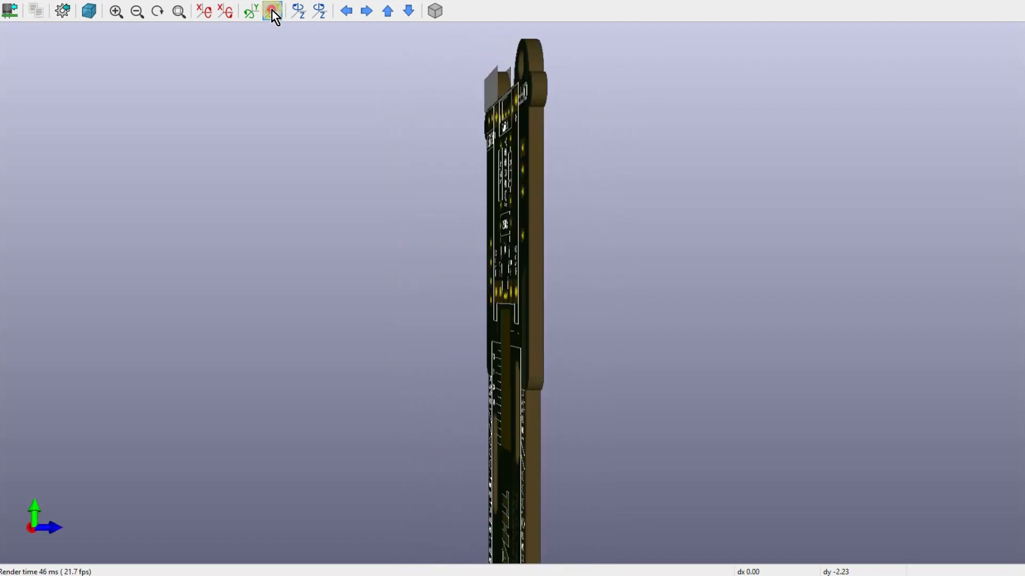
pyautogui.click(269, 13)
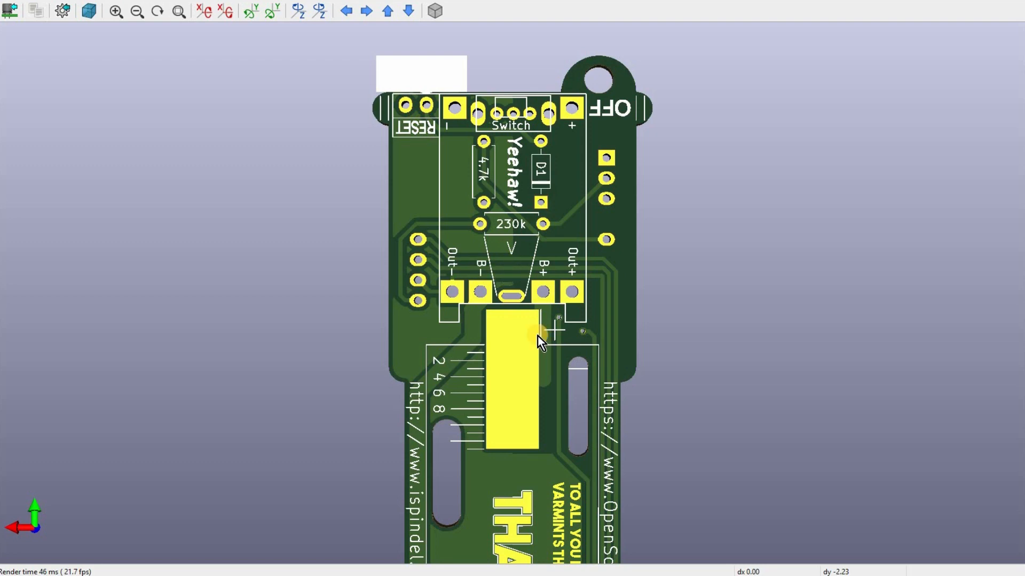
pyautogui.moveTo(517, 386)
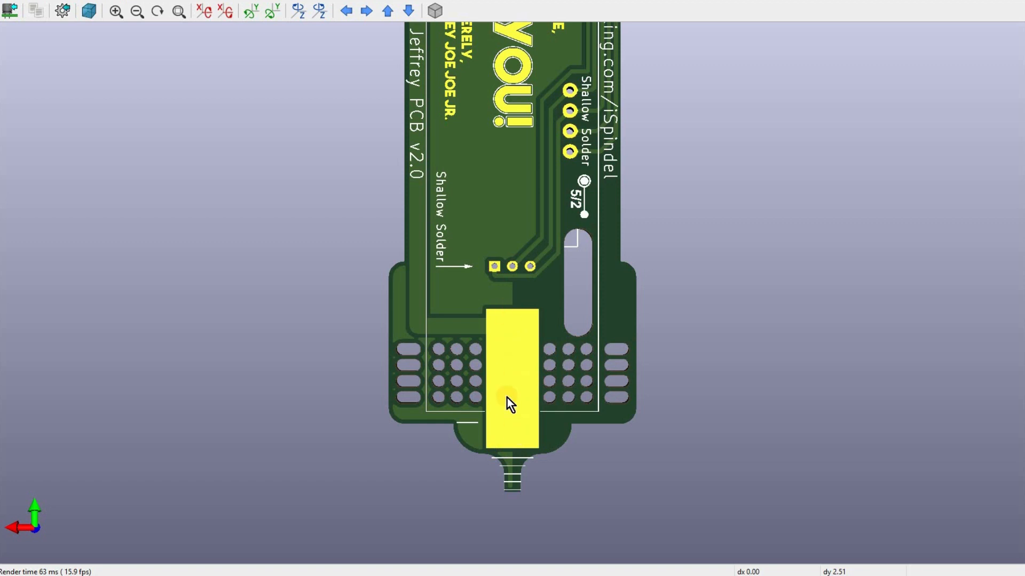
pyautogui.moveTo(514, 352)
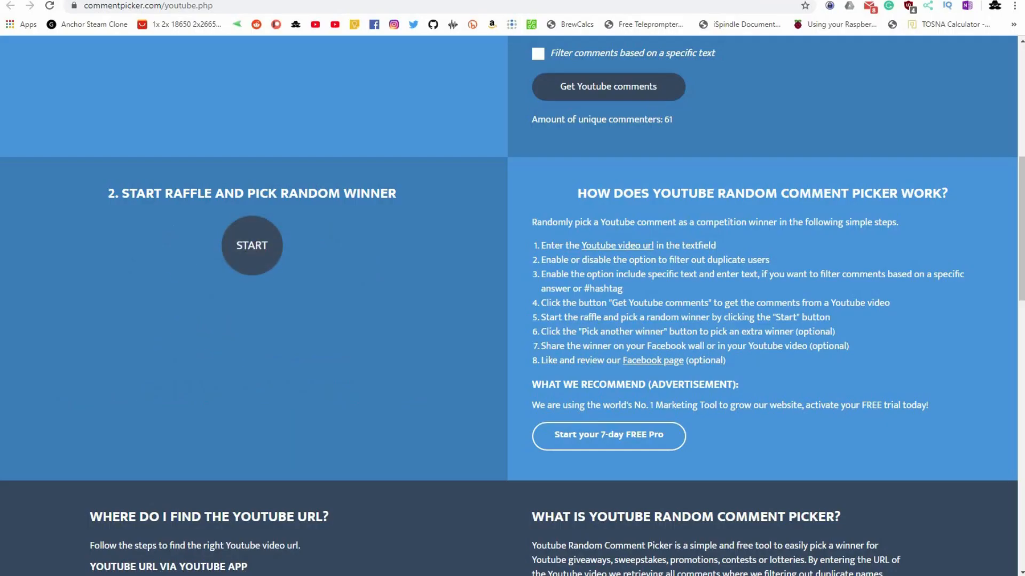
pyautogui.click(252, 246)
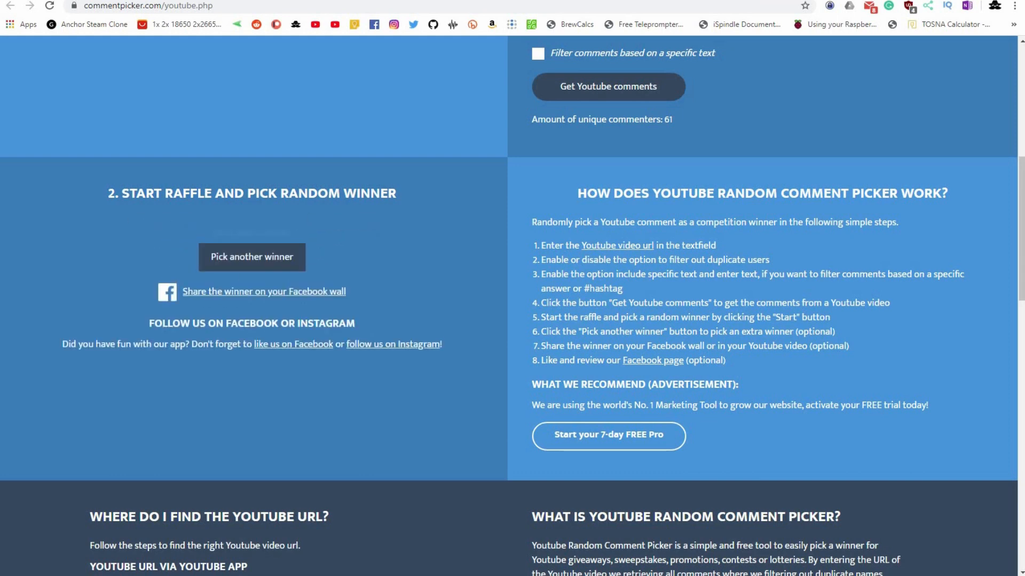
pyautogui.click(252, 257)
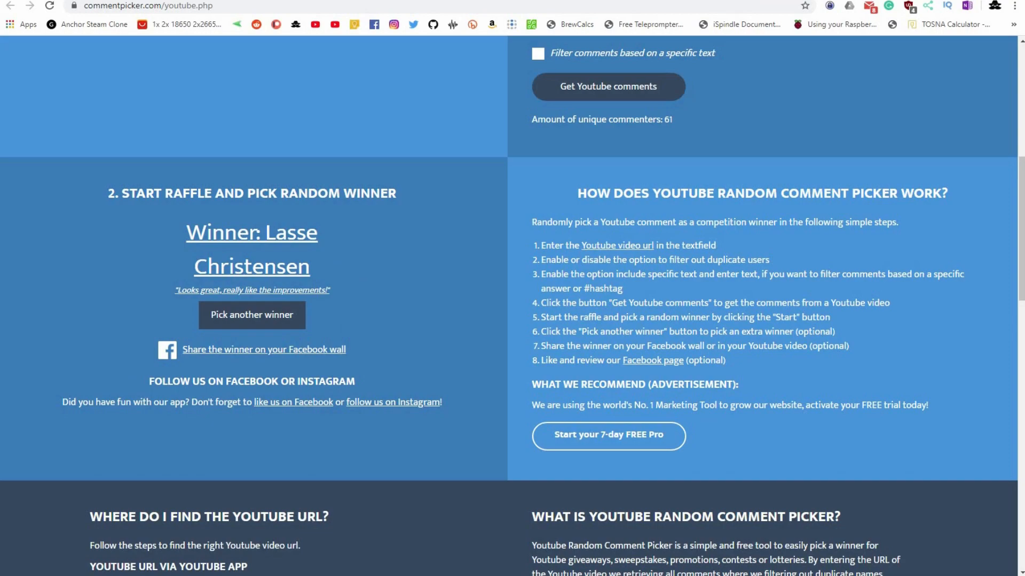
pyautogui.click(252, 315)
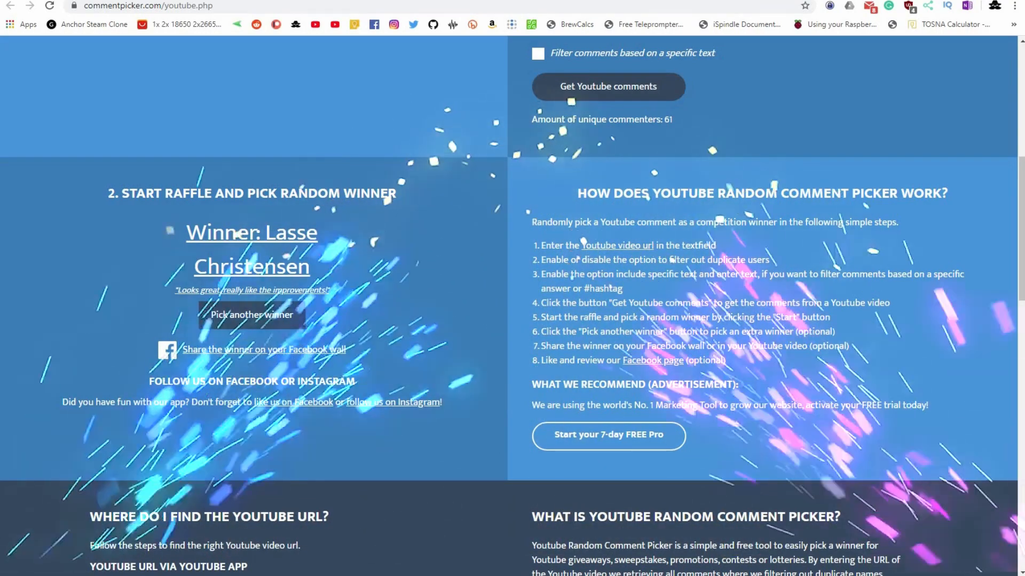